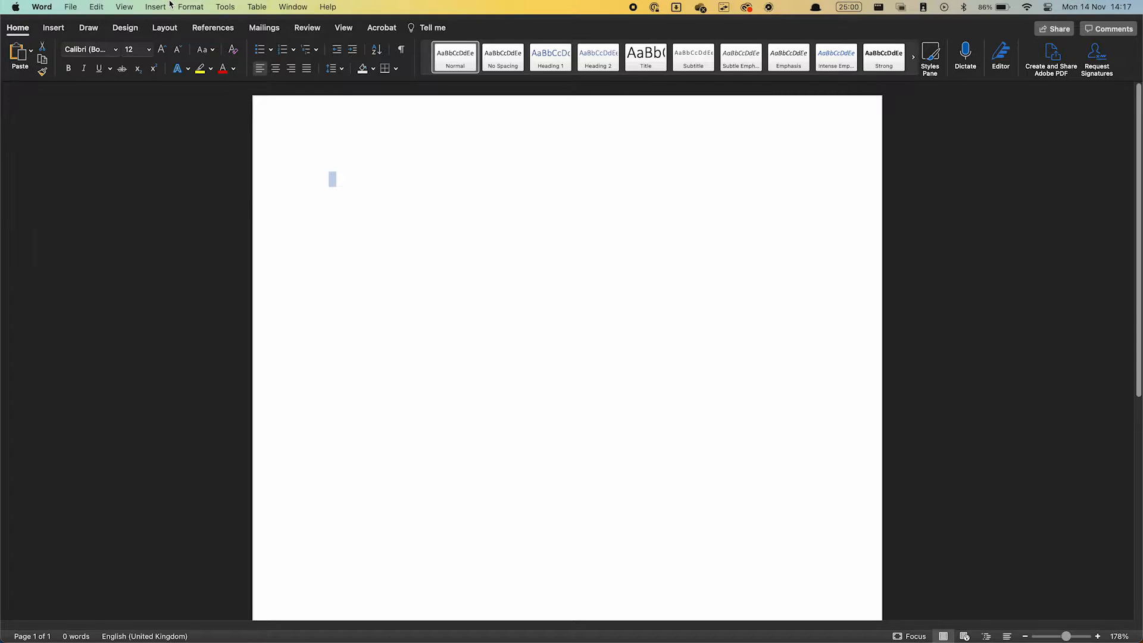
- Set 'Show measurement in units of' to Millimetres in General preferences and return to the document
left_click(42, 7)
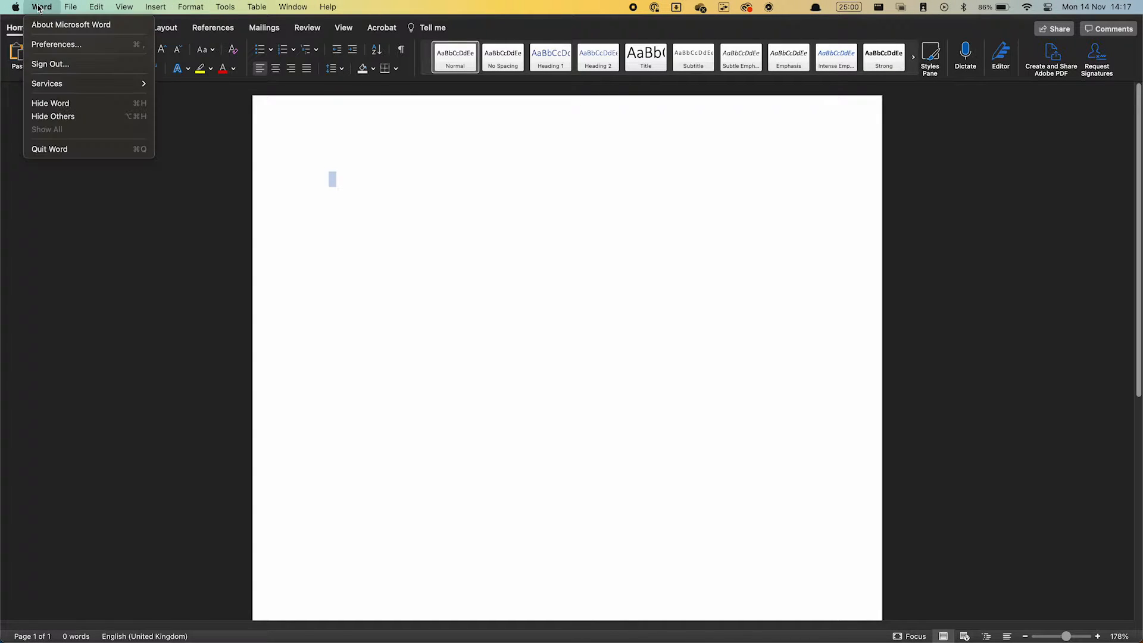
left_click(56, 44)
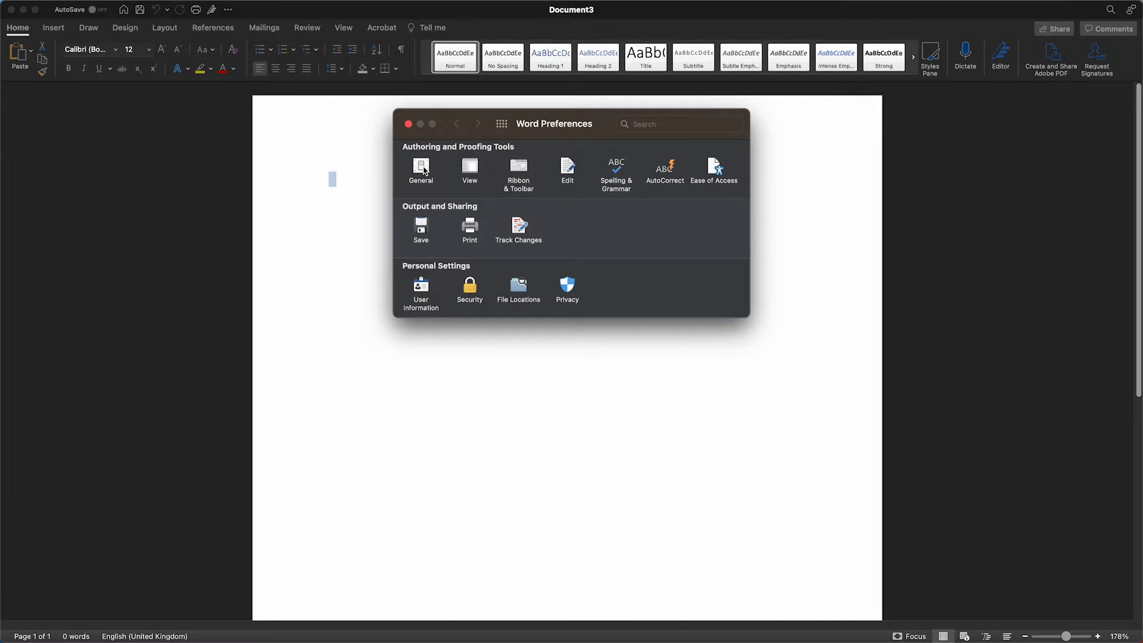
left_click(420, 170)
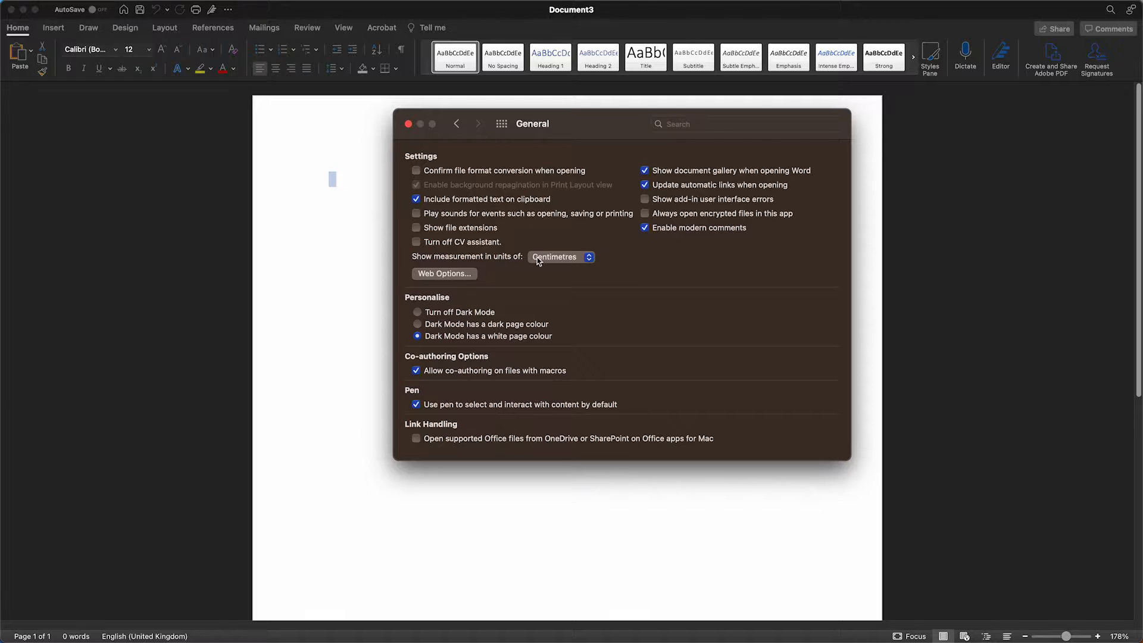
left_click(560, 257)
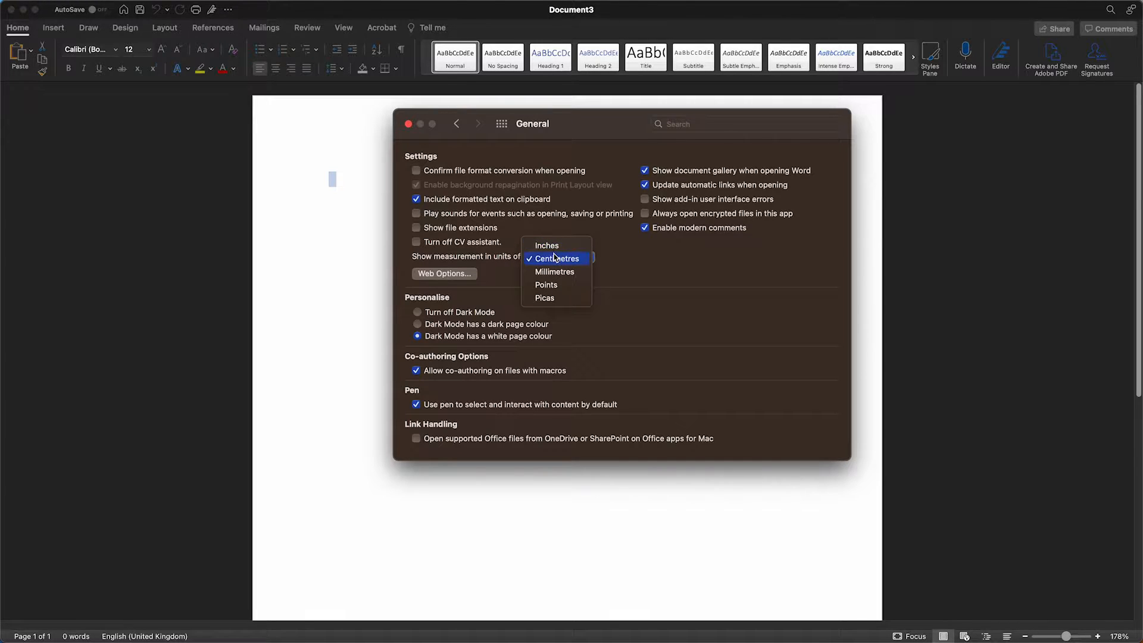
mouse_move(553, 284)
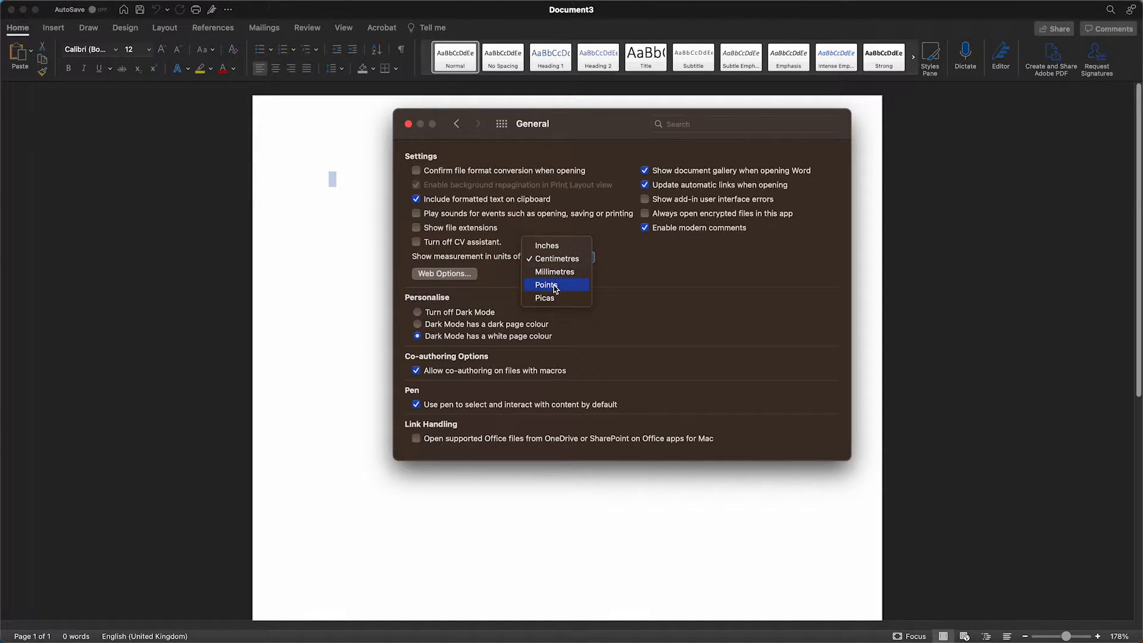
mouse_move(556, 272)
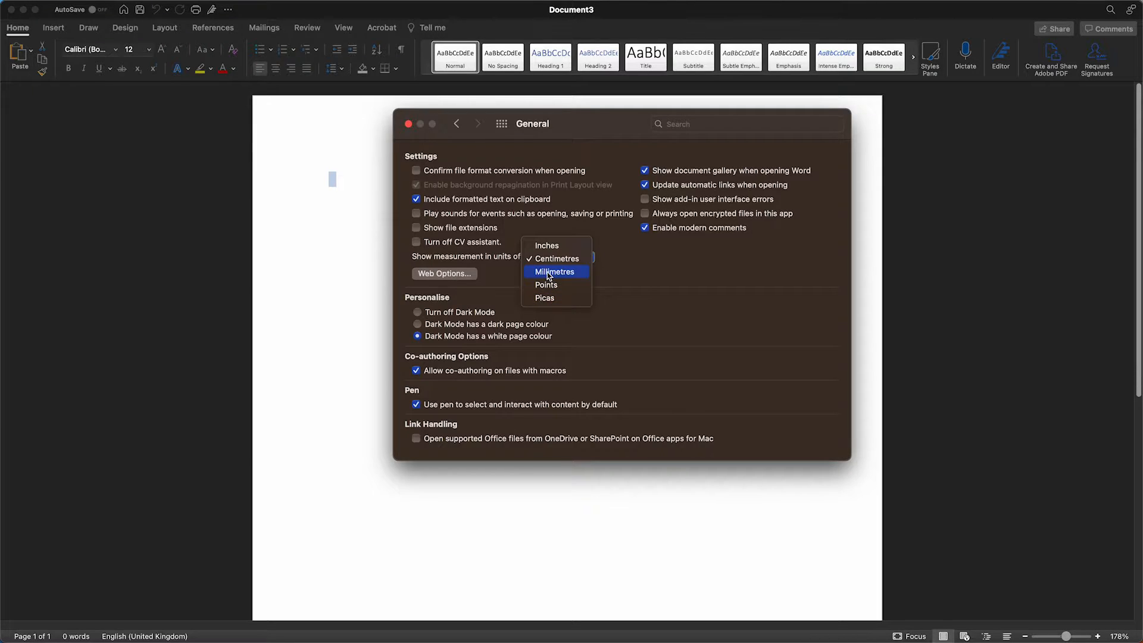
left_click(556, 271)
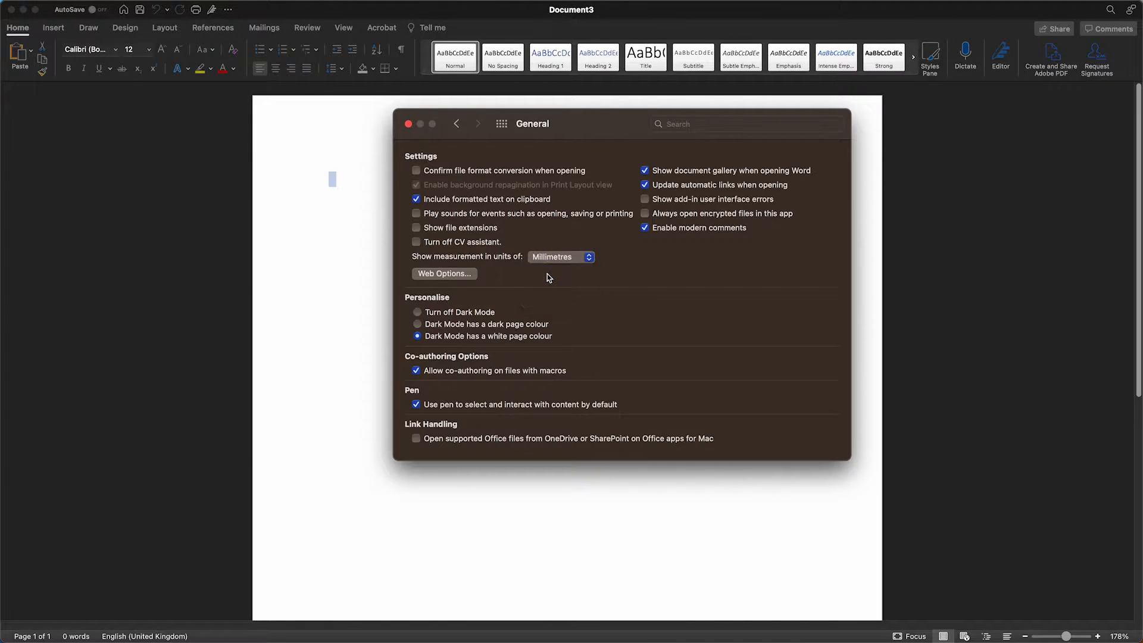
left_click(407, 123)
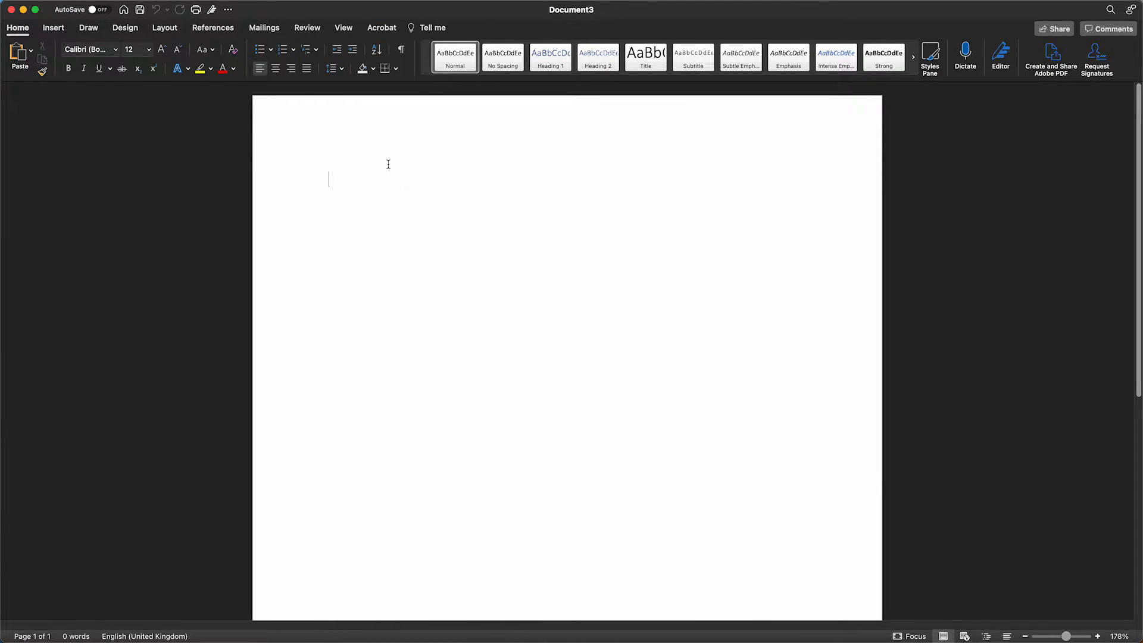
- Turn on the Ruler from the View tab so its markings show in millimetres
left_click(343, 27)
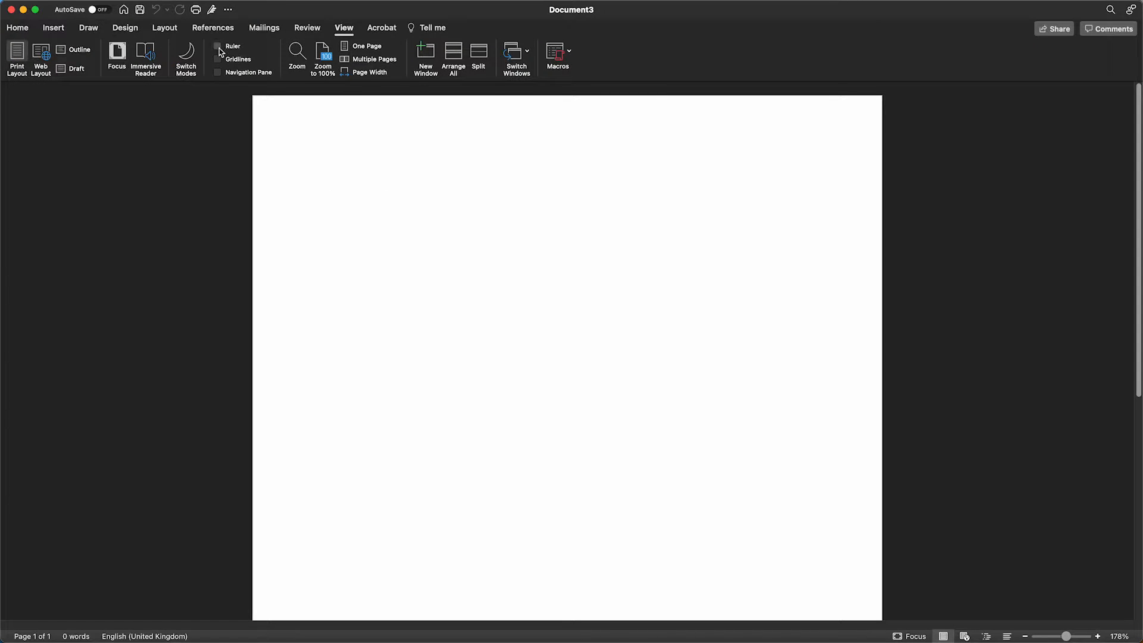
left_click(216, 47)
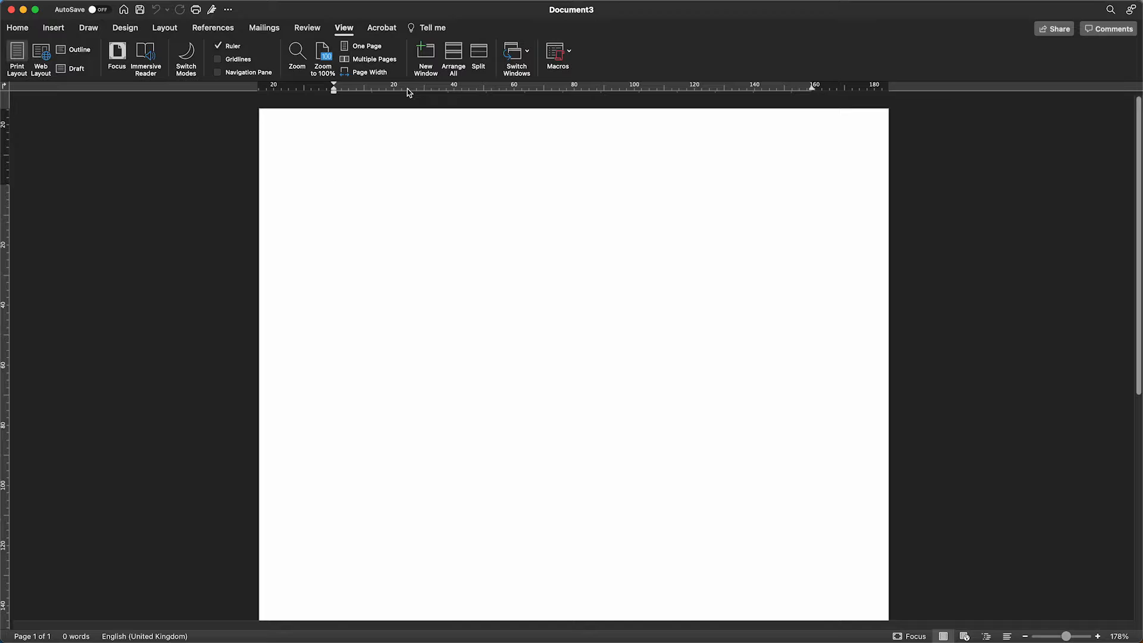
left_click(576, 256)
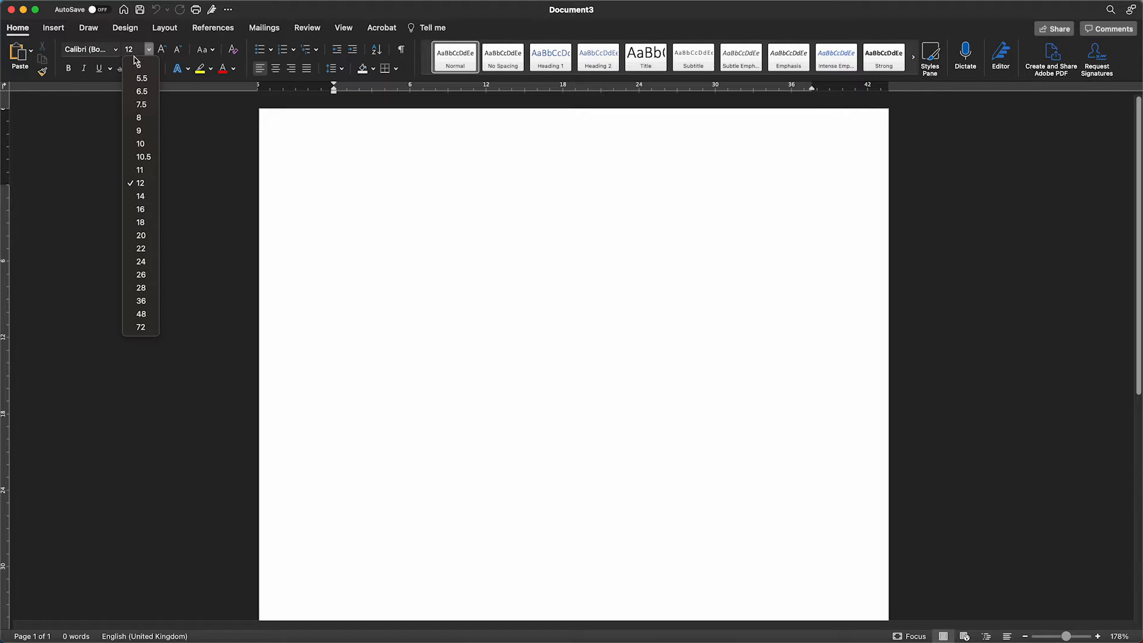
mouse_move(141, 184)
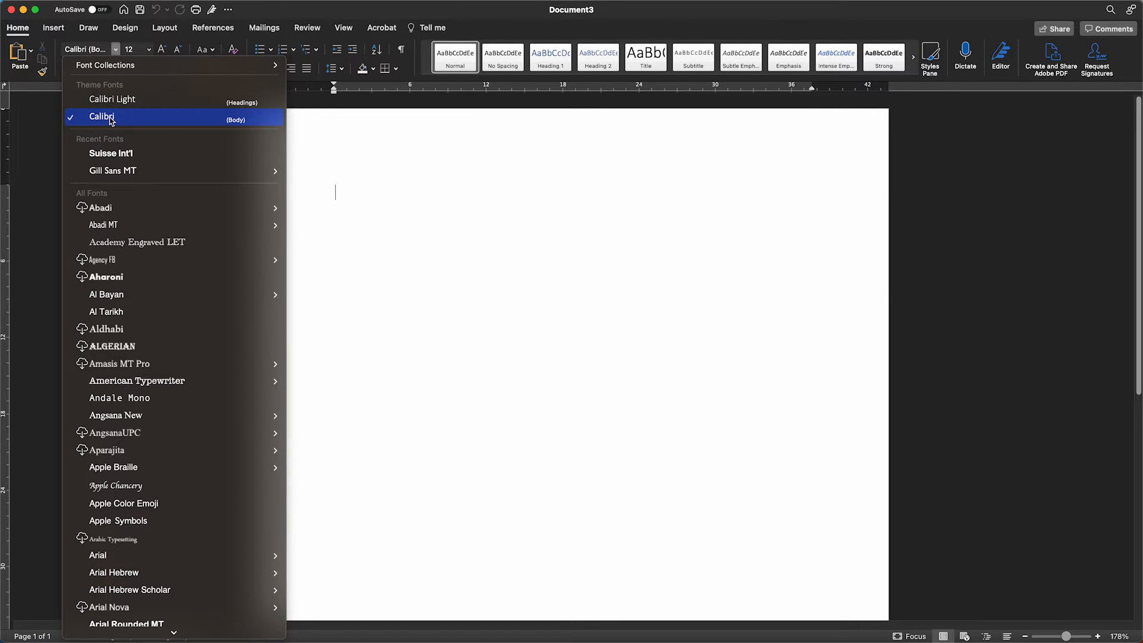
left_click(148, 50)
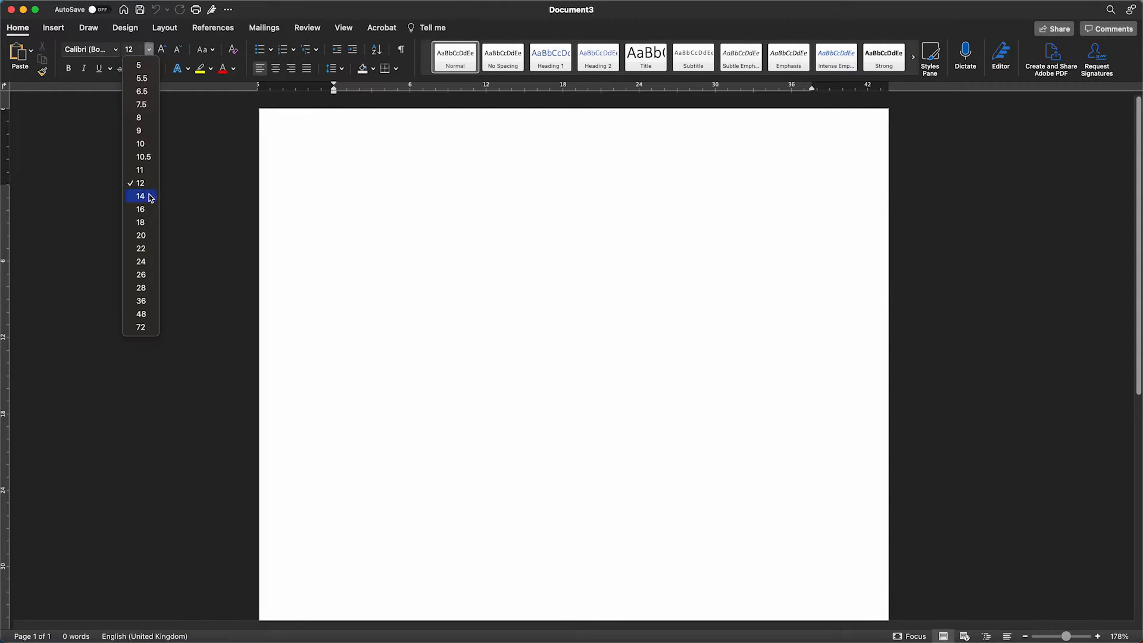